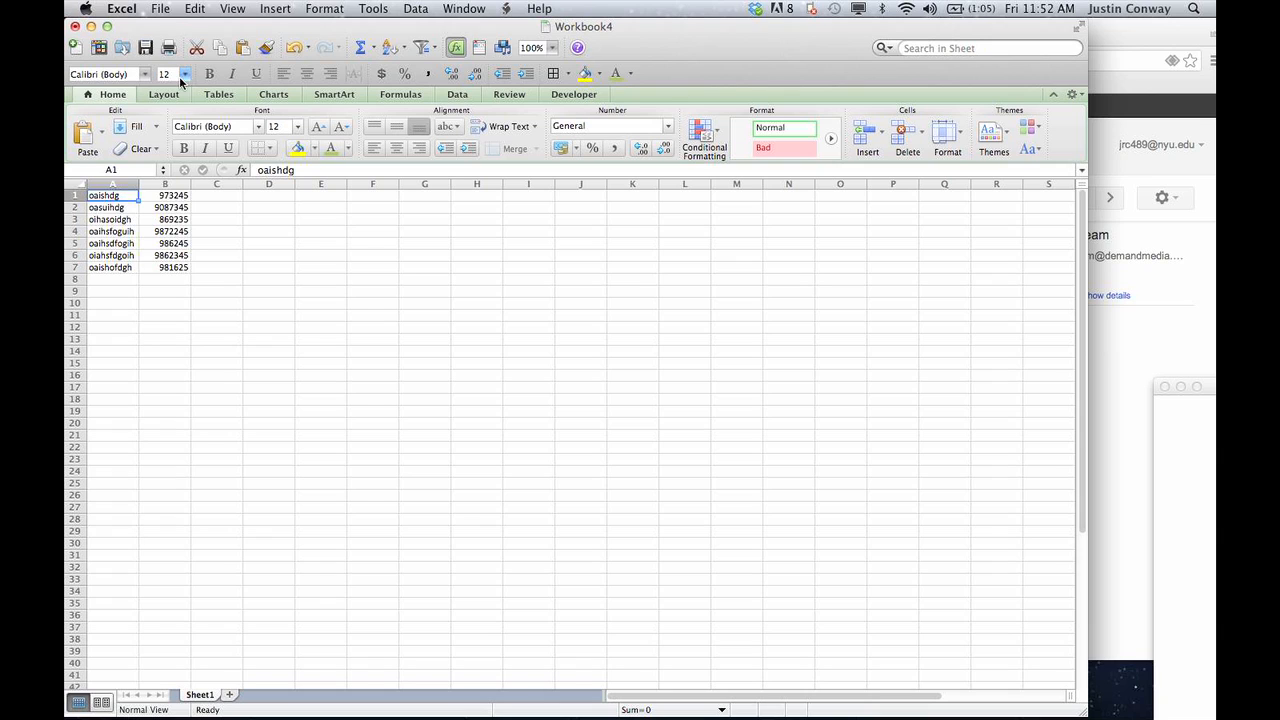
Step: Start saving Workbook4 as a Web Page (.htm) via the File menu
{"action": "left_click", "coordinate": [160, 8]}
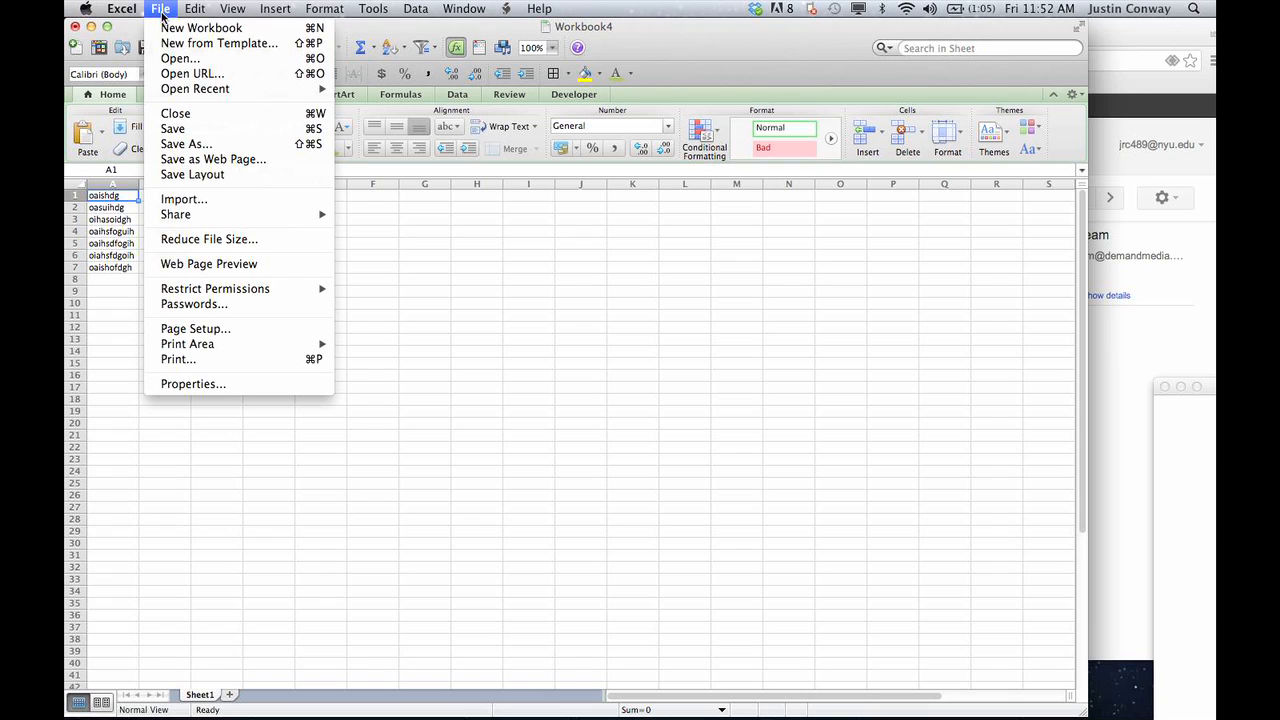
{"action": "mouse_move", "coordinate": [212, 160]}
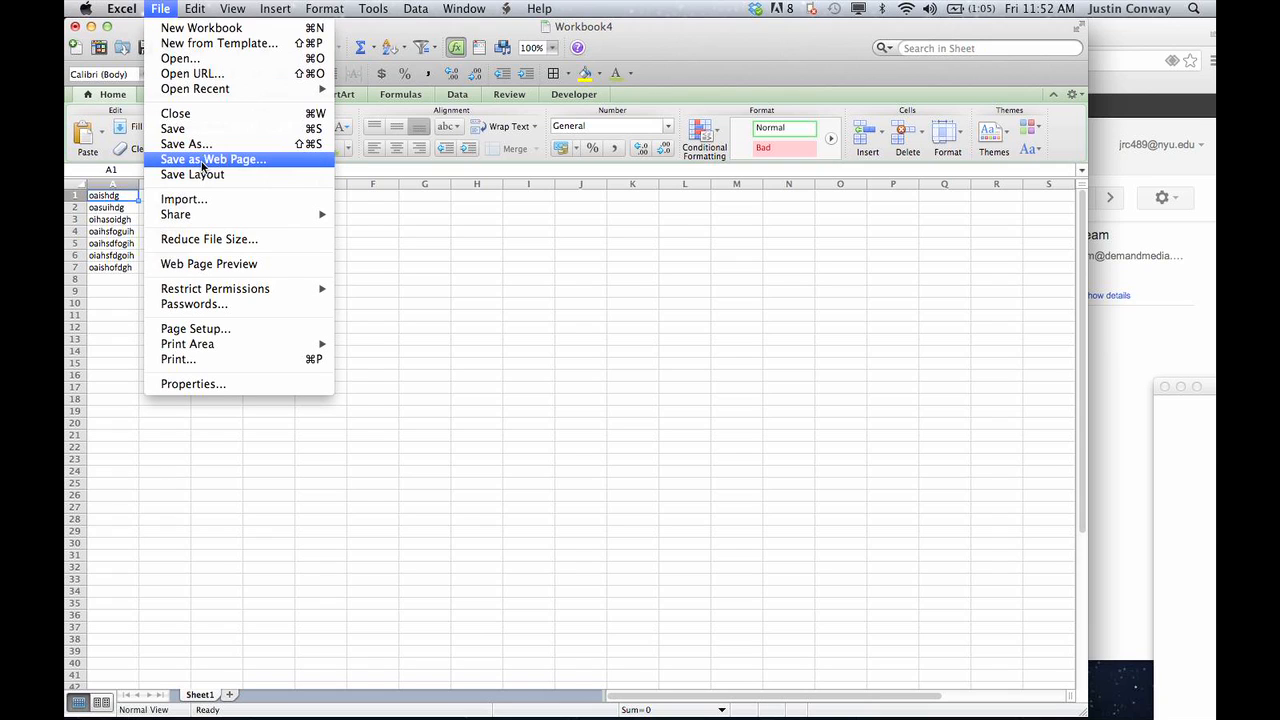
{"action": "left_click", "coordinate": [212, 160]}
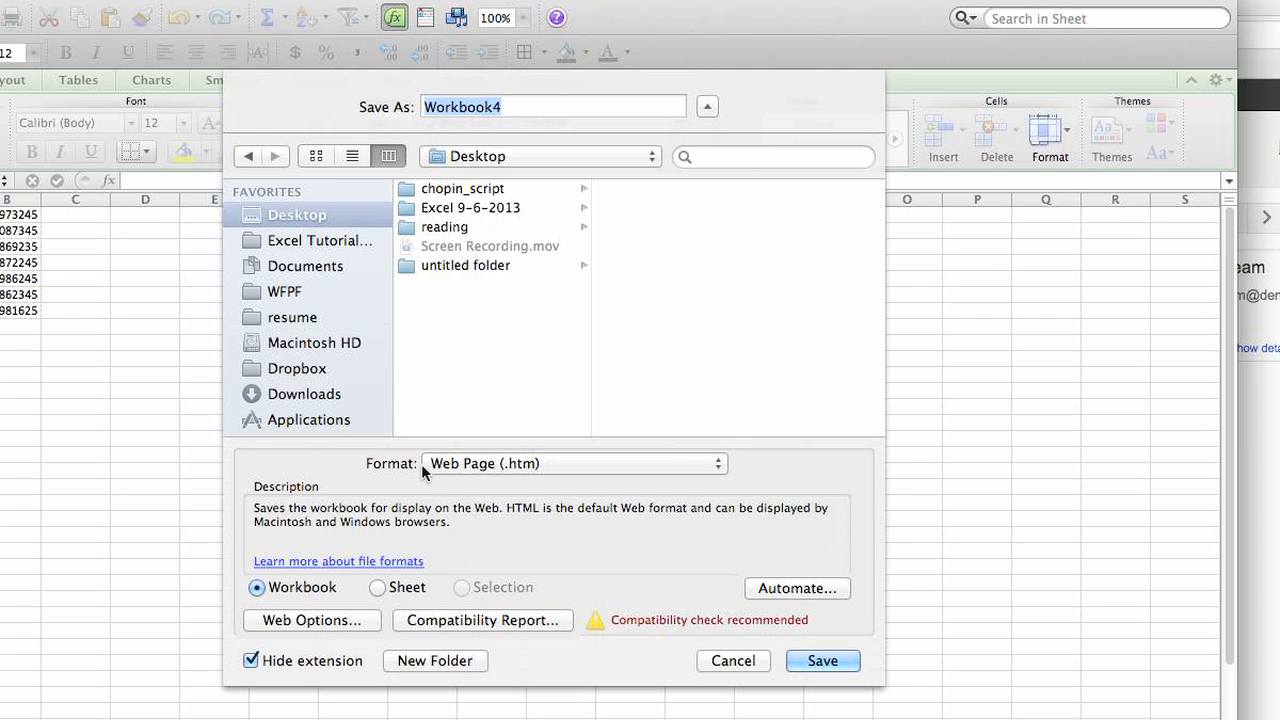
{"action": "mouse_move", "coordinate": [568, 468]}
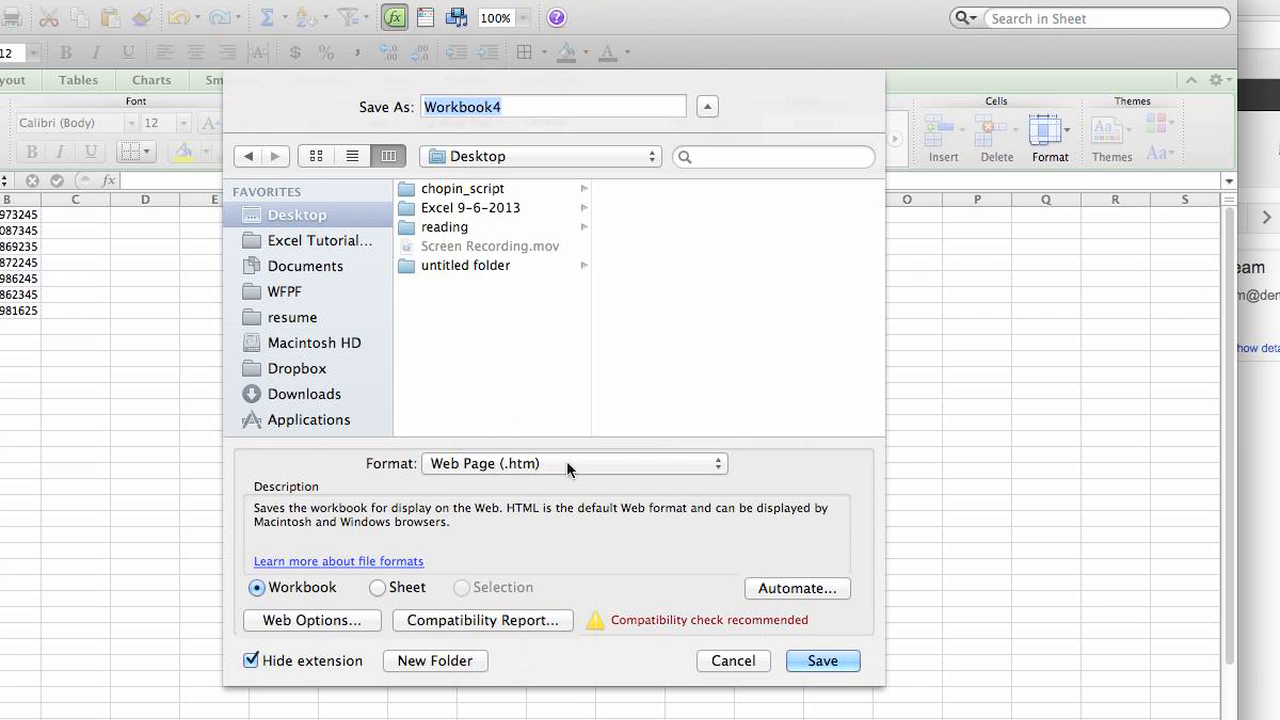
{"action": "mouse_move", "coordinate": [400, 472]}
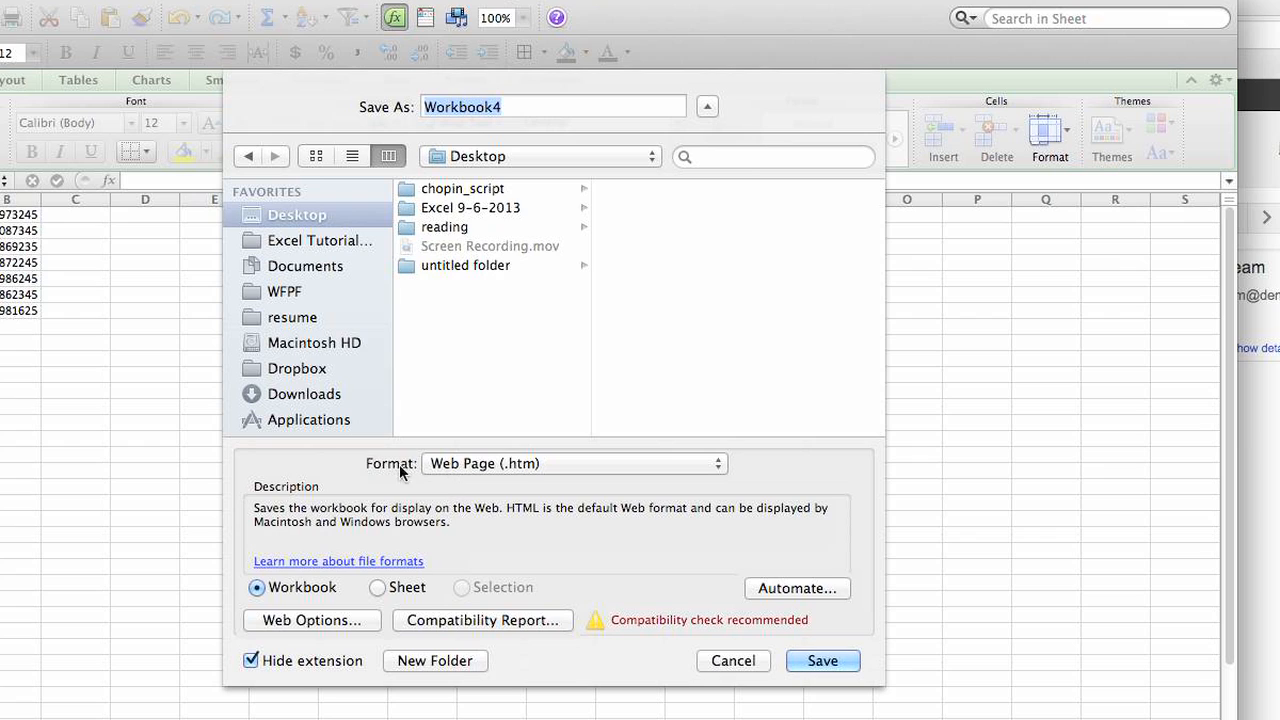
{"action": "mouse_move", "coordinate": [530, 472]}
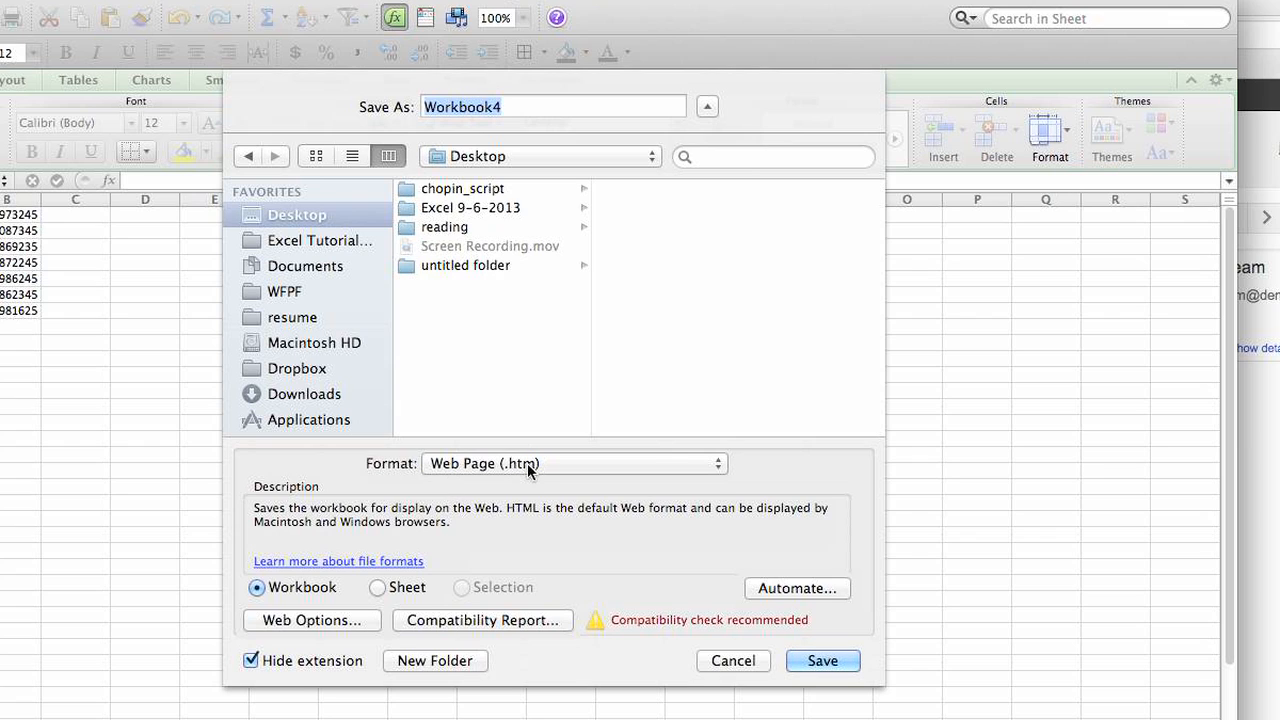
{"action": "mouse_move", "coordinate": [368, 216]}
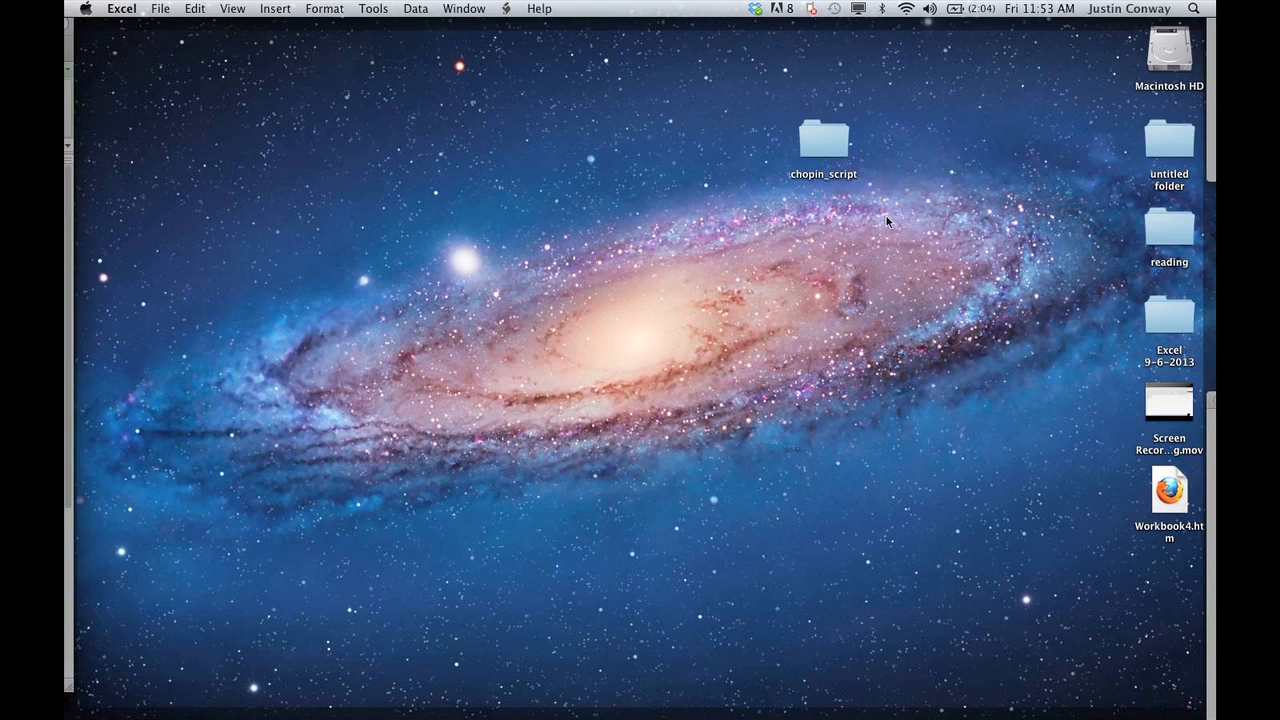
{"action": "mouse_move", "coordinate": [1172, 500]}
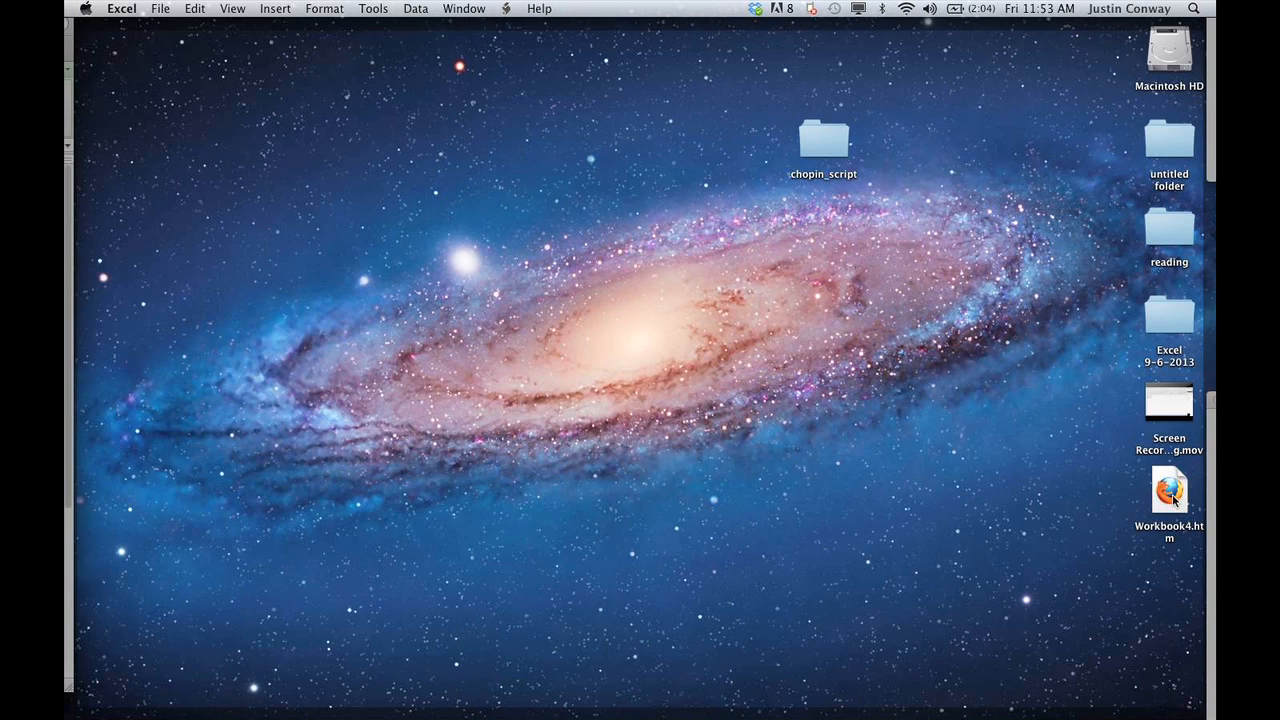
Step: Drag Workbook4.htm from the right-hand column to the lower middle of the desktop
{"action": "left_click_drag", "start_coordinate": [1168, 490], "coordinate": [910, 490]}
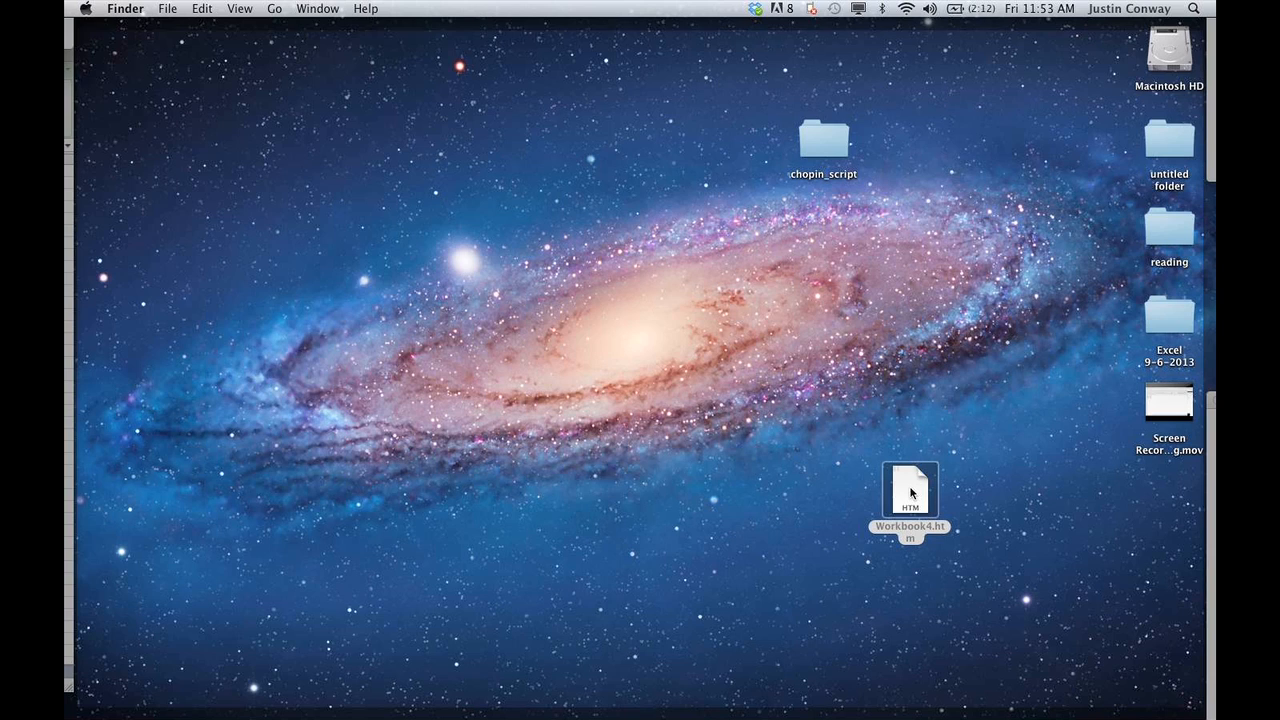
Step: Nudge Workbook4.htm slightly lower and bring up its context menu on the desktop
{"action": "left_click_drag", "start_coordinate": [910, 490], "coordinate": [910, 580]}
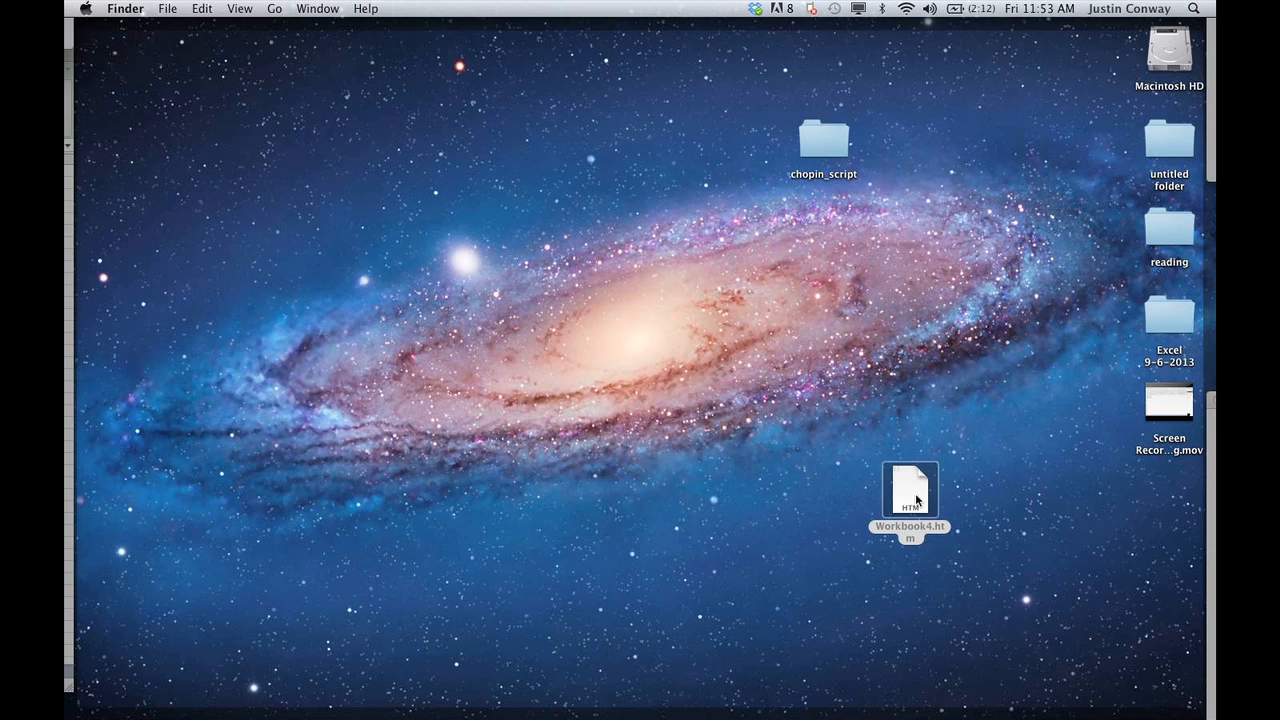
{"action": "right_click", "coordinate": [908, 500]}
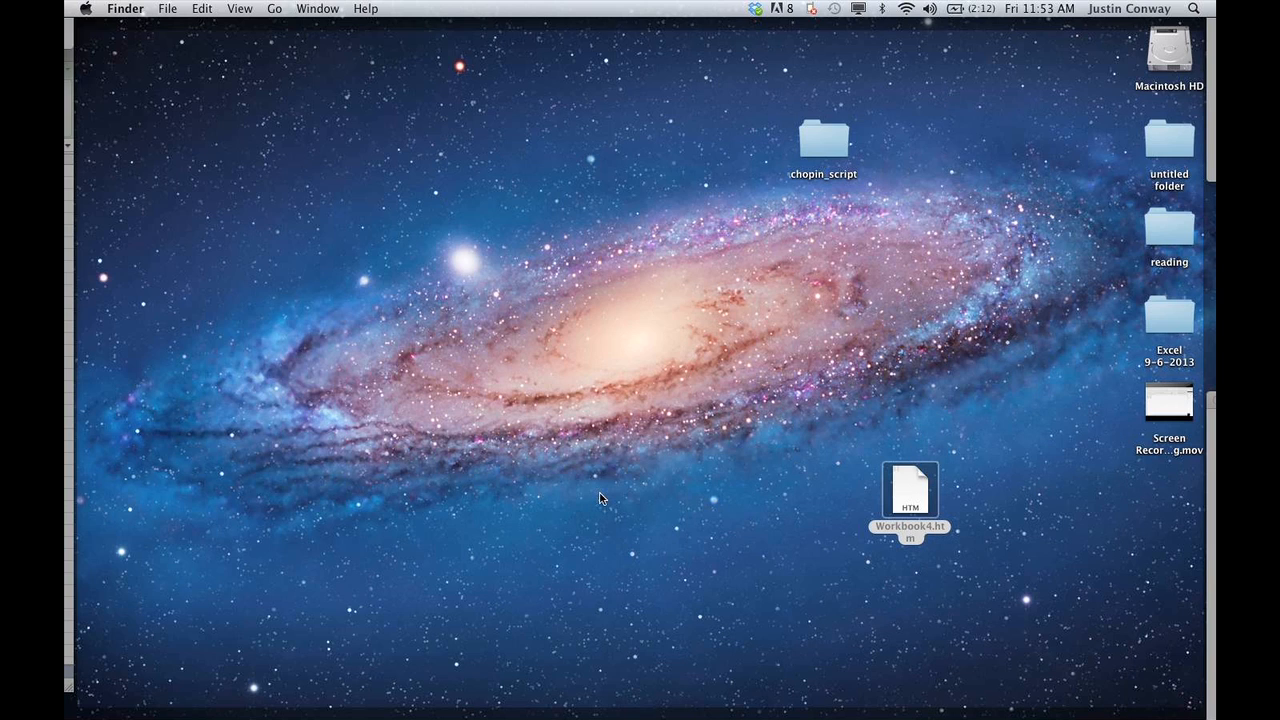
{"action": "mouse_move", "coordinate": [284, 148]}
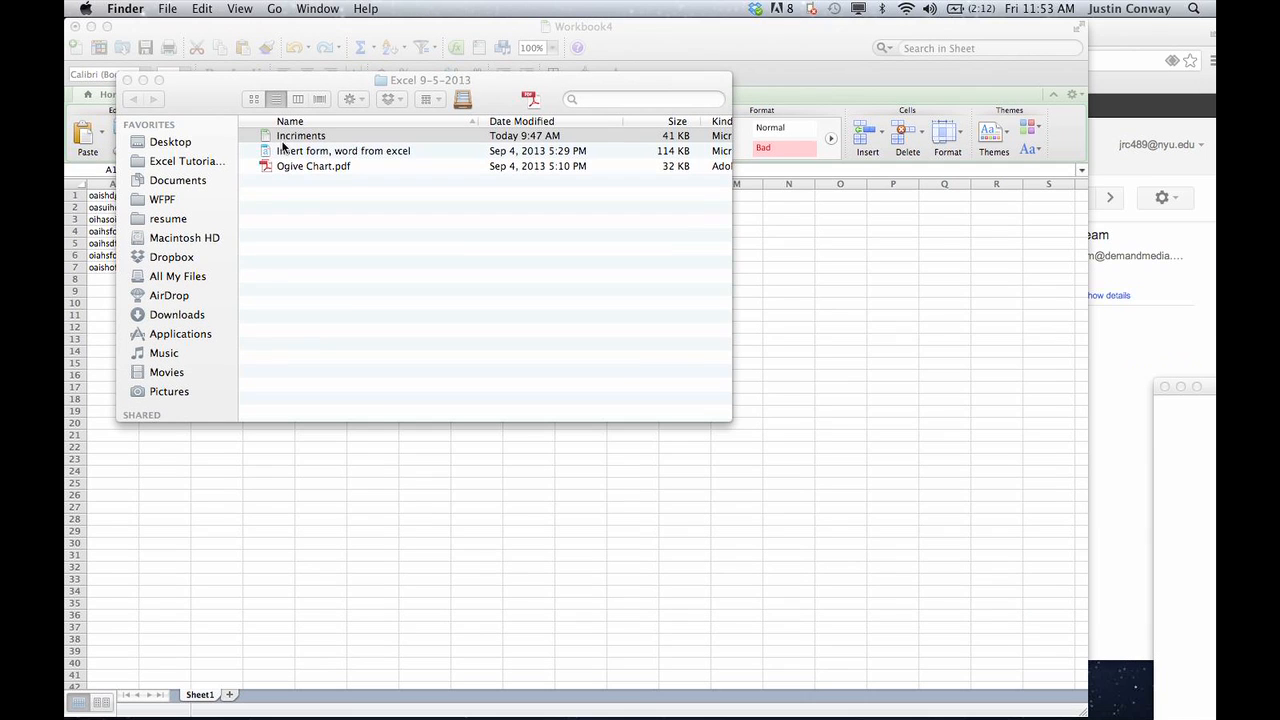
{"action": "mouse_move", "coordinate": [344, 212]}
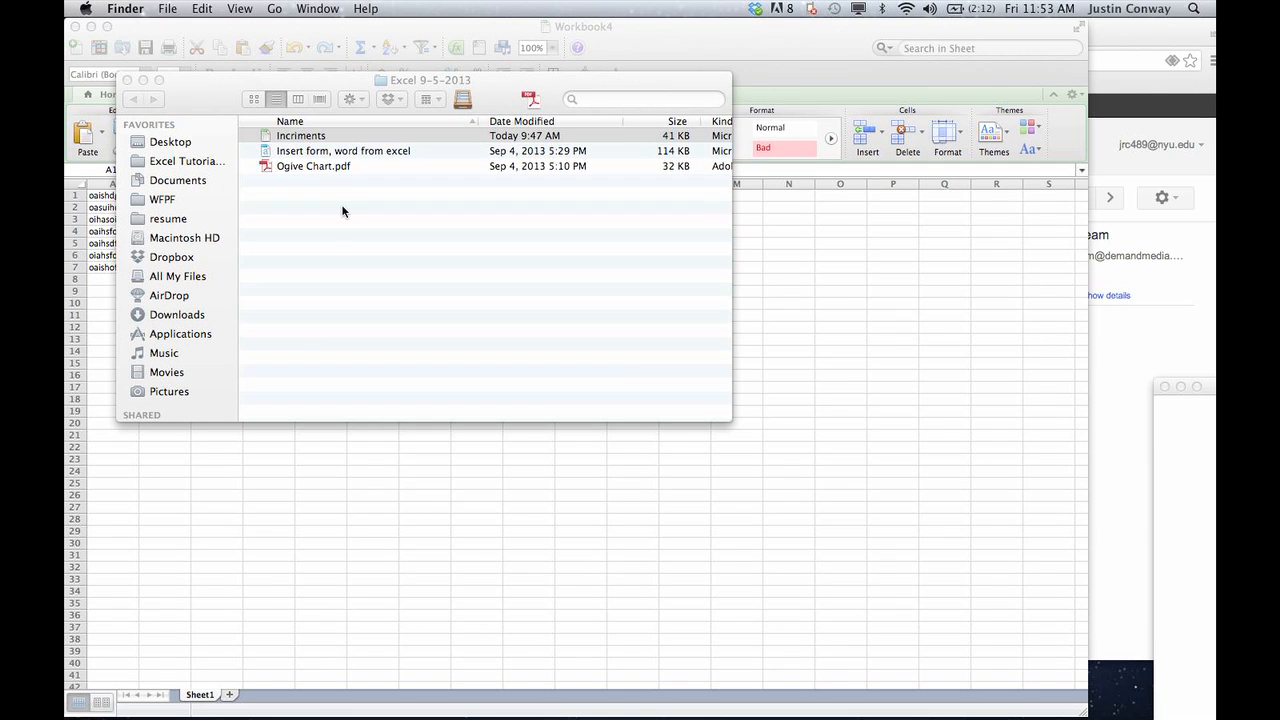